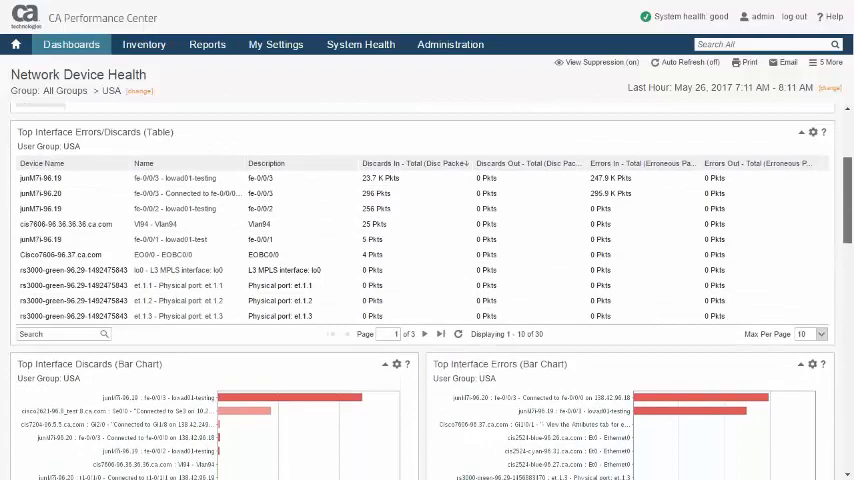
- Expand the USA group down through USA NorthEast and New York to its cities
scroll(down, 3)
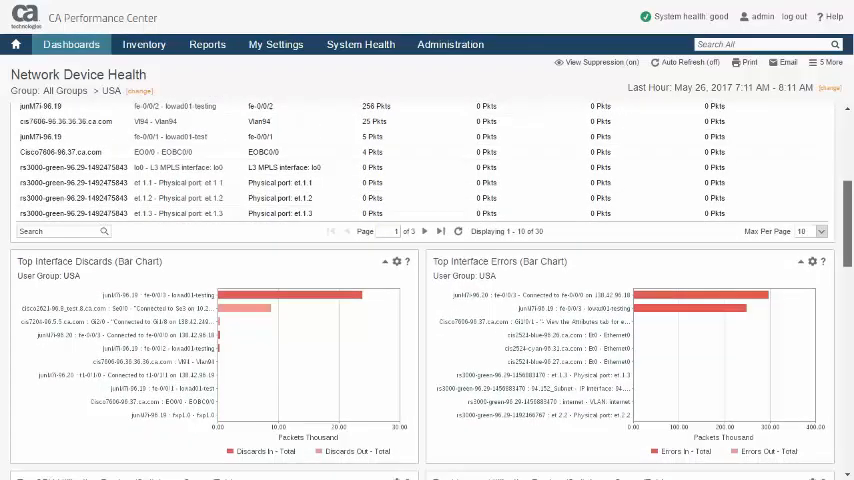
scroll(down, 3)
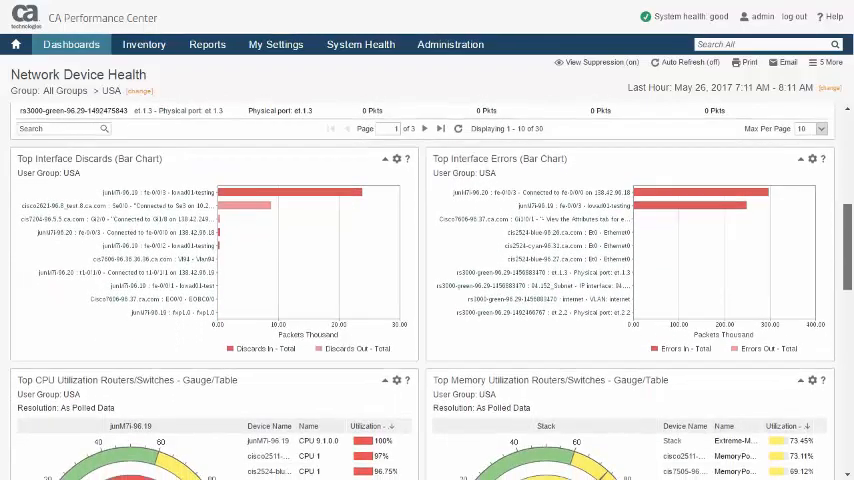
scroll(down, 3)
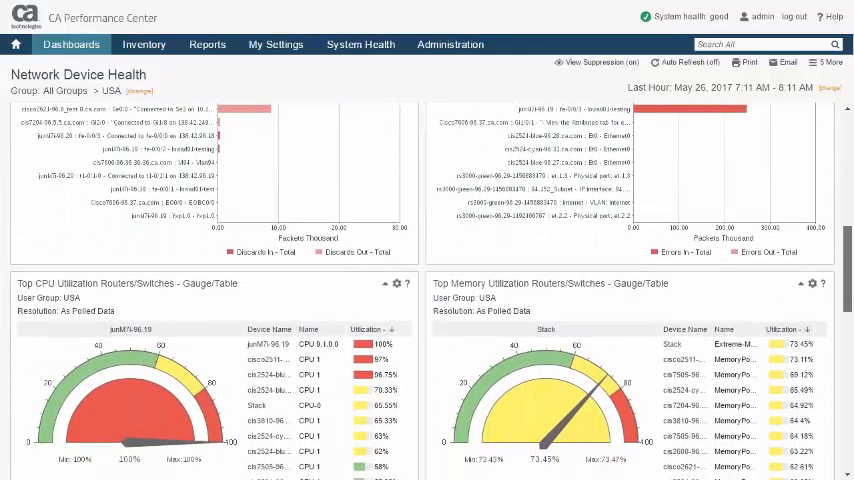
scroll(down, 3)
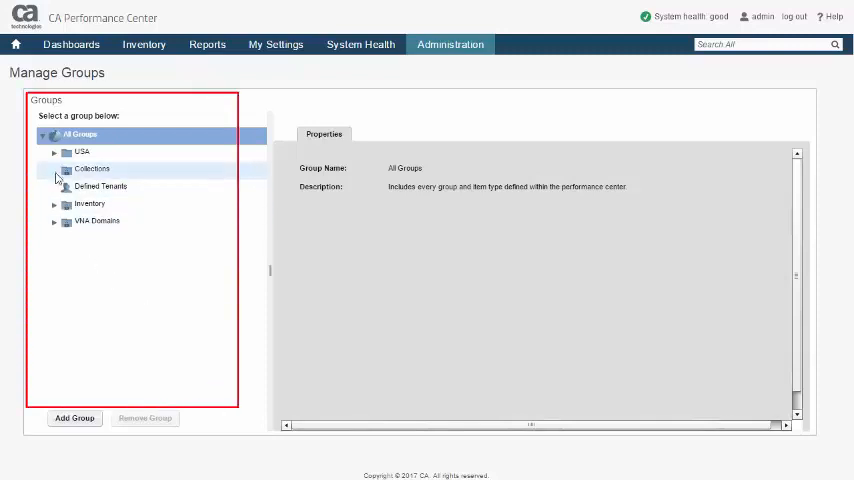
click(56, 152)
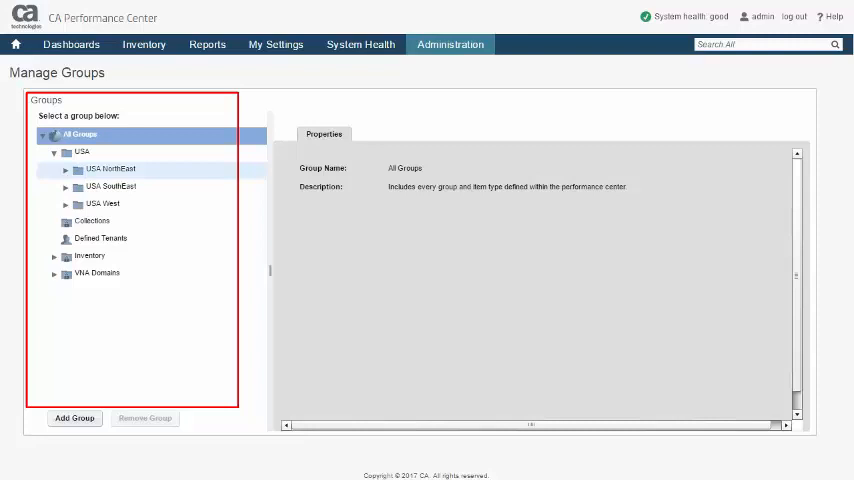
click(66, 168)
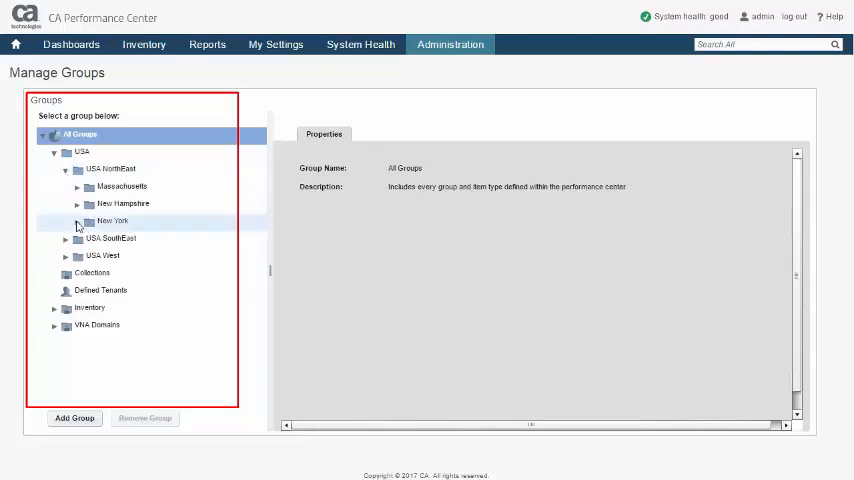
click(76, 220)
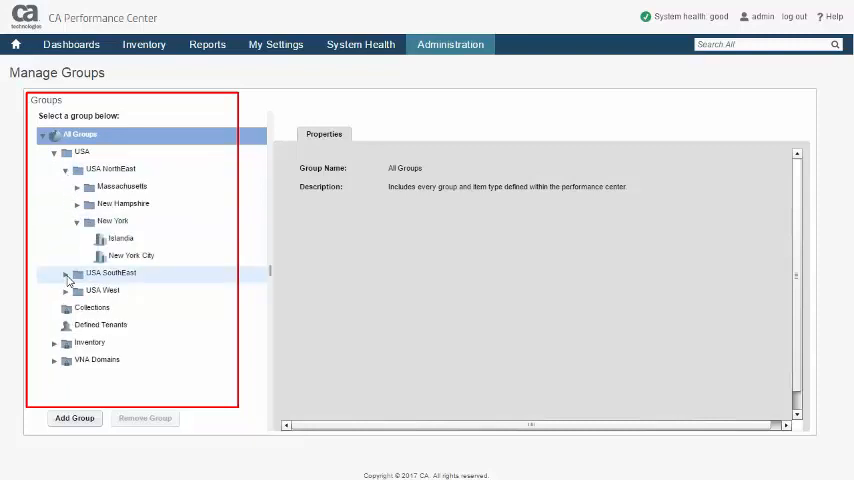
- Expand USA SouthEast and South Carolina to show its cities, ready to pick a dashboard
click(78, 272)
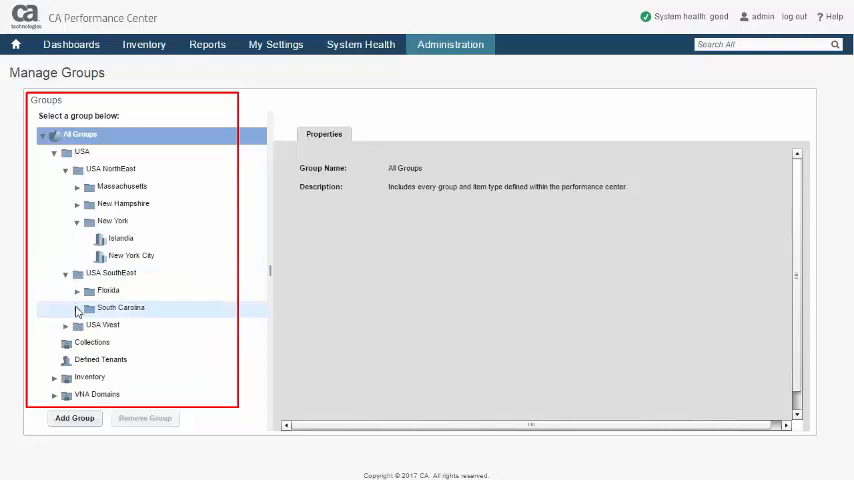
click(76, 308)
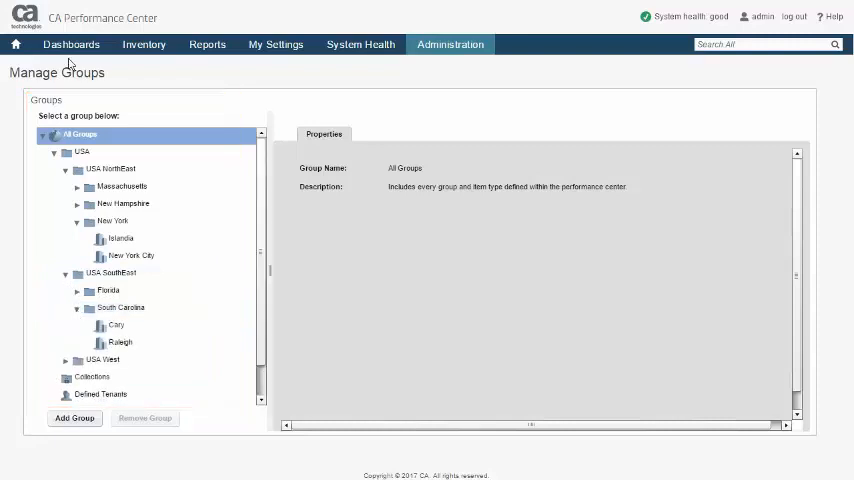
click(72, 44)
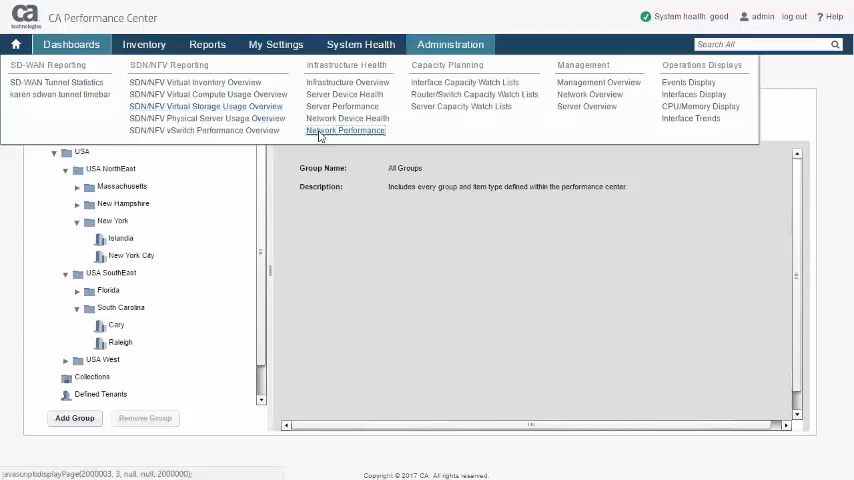
- Show the Network Performance dashboard filtered to the USA NorthEast New York group
click(346, 130)
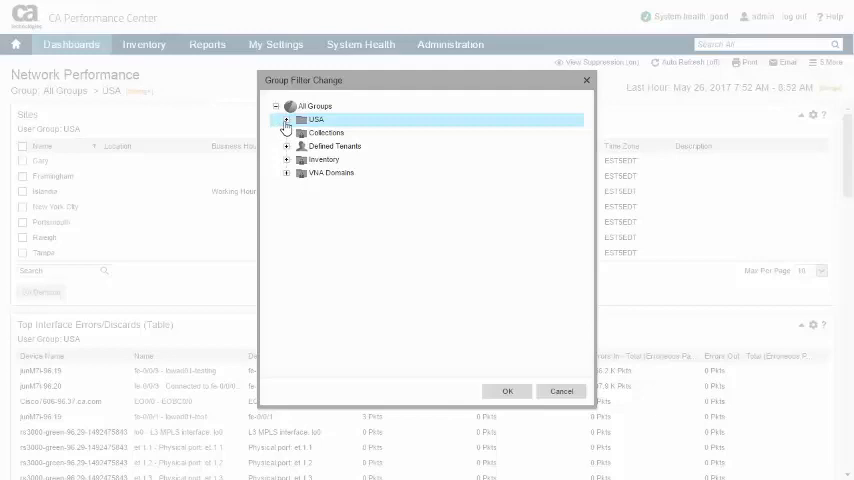
click(288, 120)
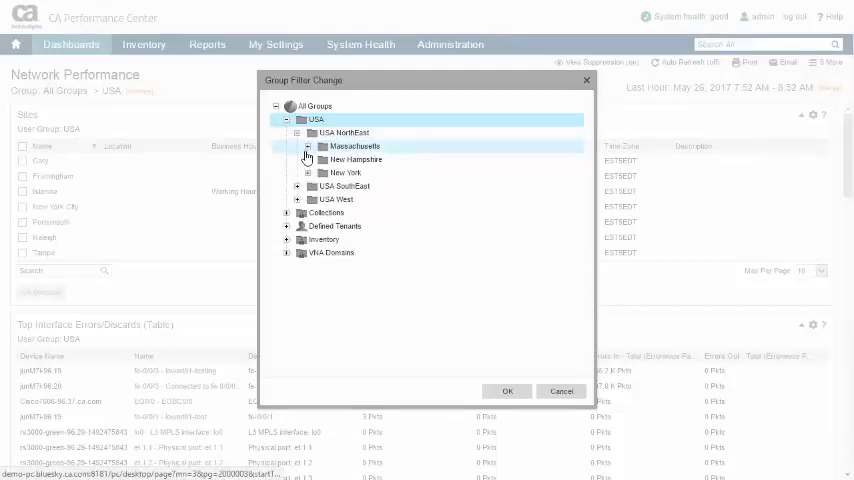
click(344, 172)
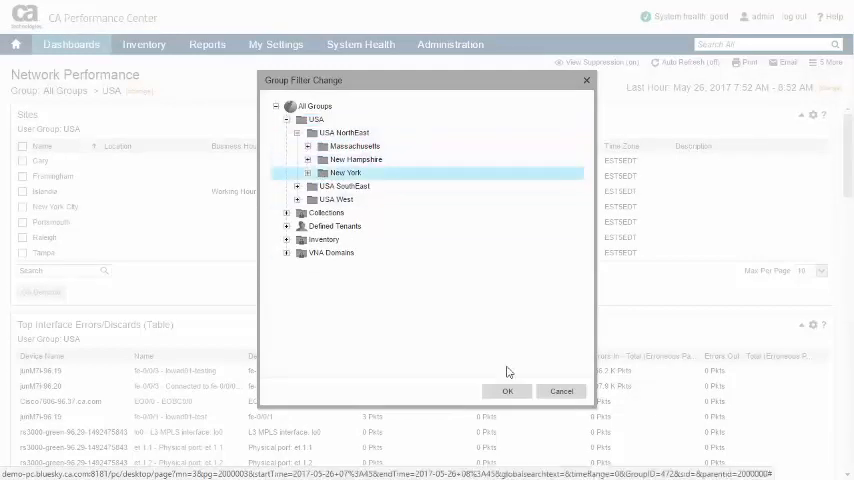
click(508, 390)
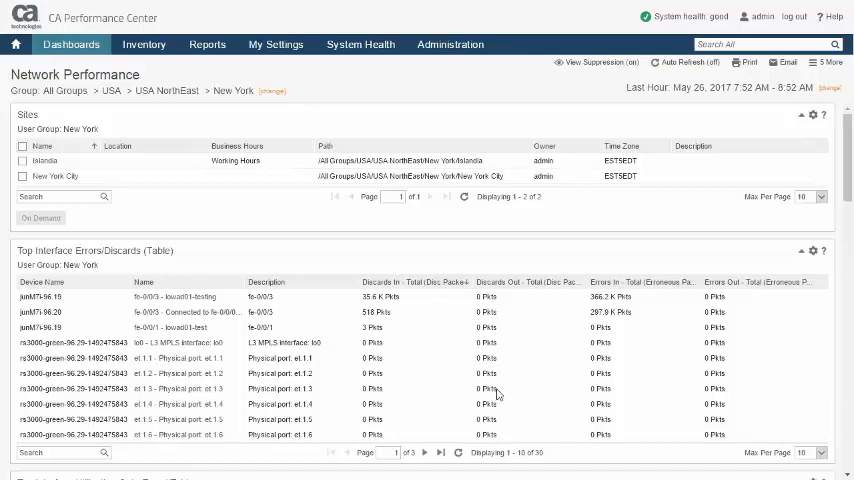
click(70, 44)
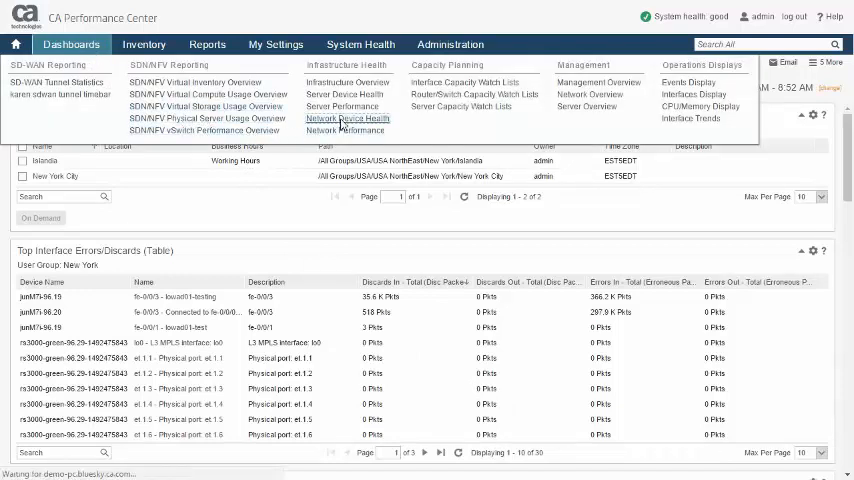
- Switch to the Network Device Health dashboard, still scoped to New York
click(348, 118)
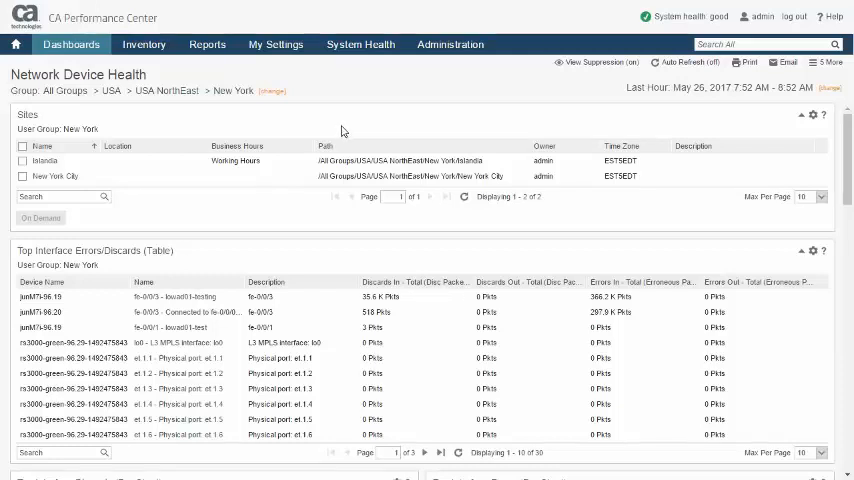
mouse_move(418, 118)
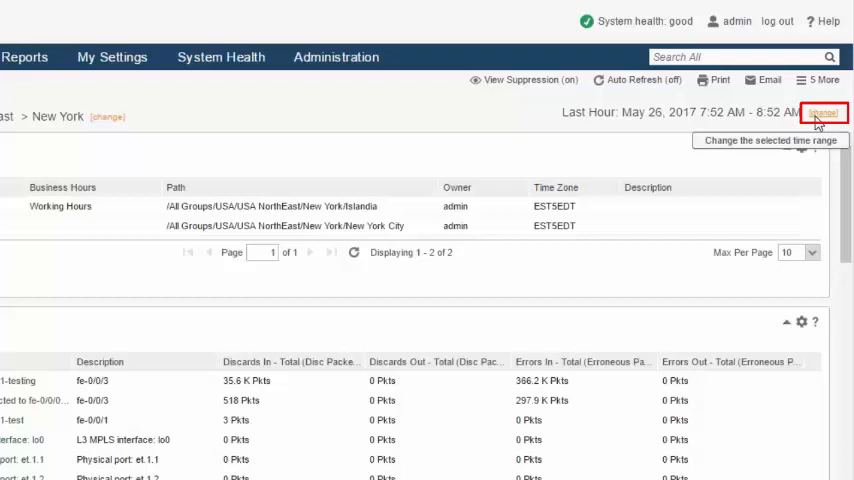
- Change the Network Device Health time range to Last 24 Hours and review the lower panels
click(822, 112)
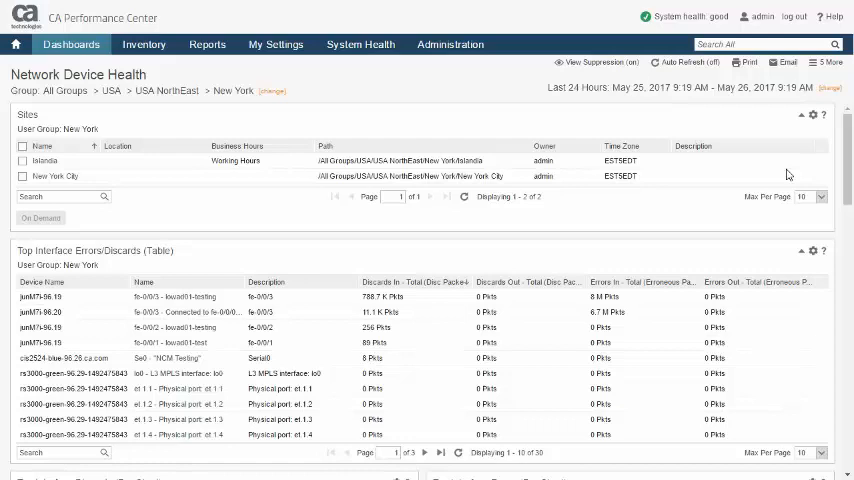
scroll(down, 3)
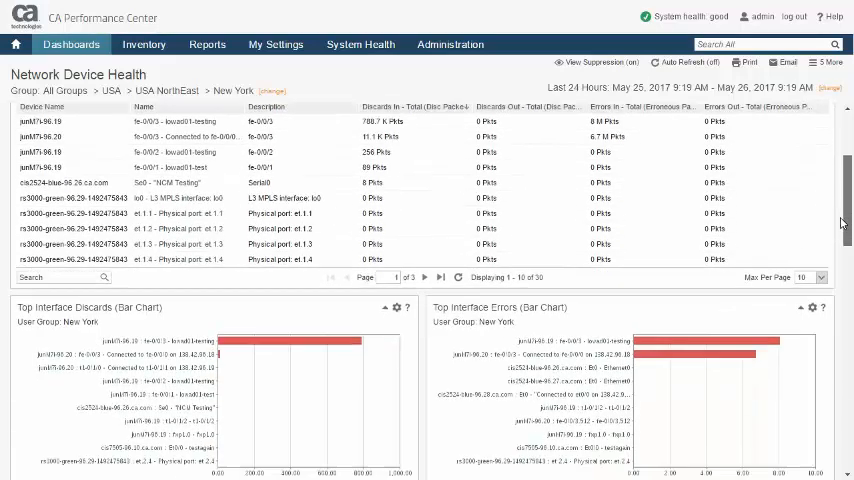
scroll(down, 3)
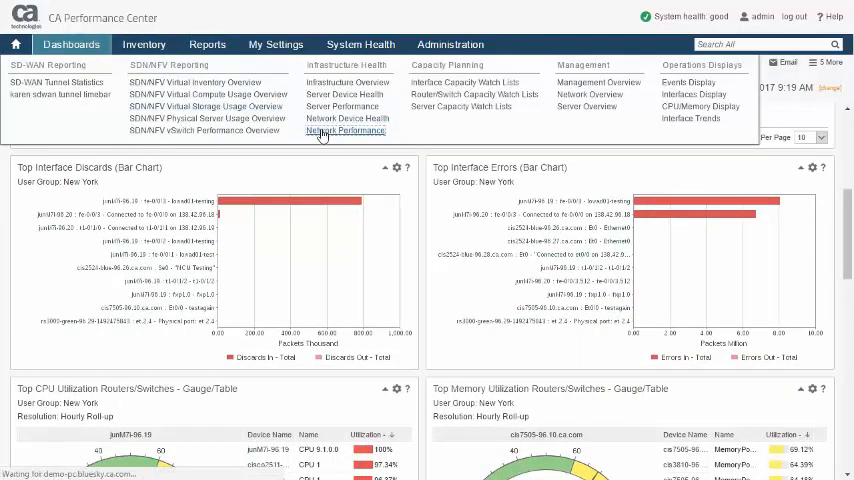
- Return to the Network Performance dashboard and switch its group back to USA
click(344, 130)
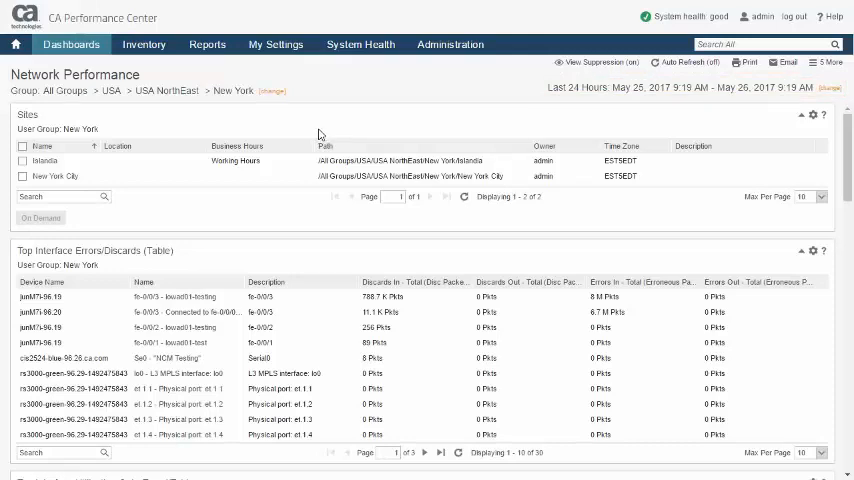
click(112, 92)
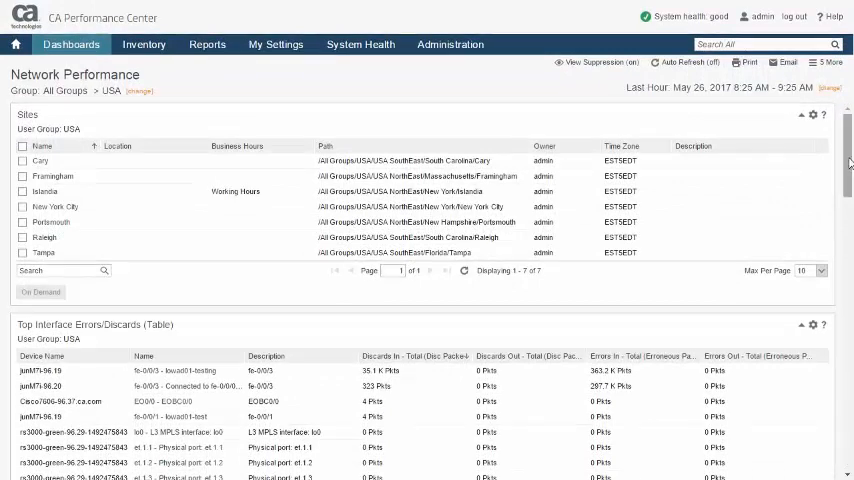
- Scroll down to the Top Interface Utilization Out trend table and chart for USA
scroll(down, 3)
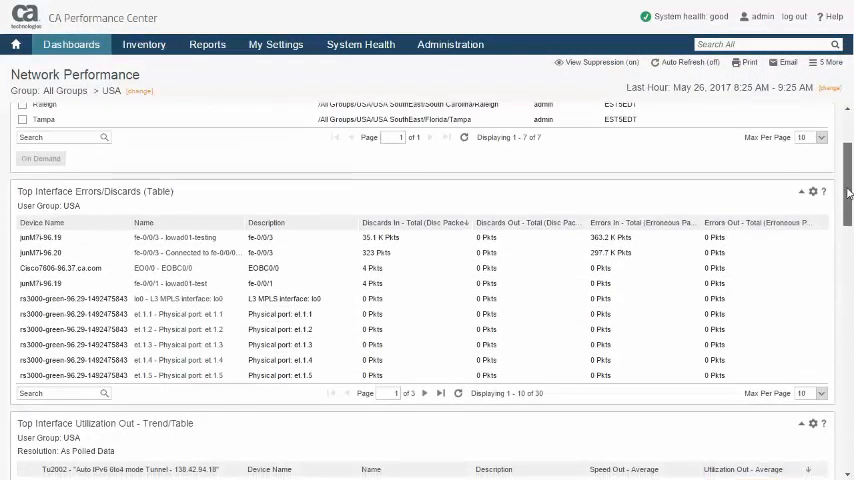
scroll(down, 3)
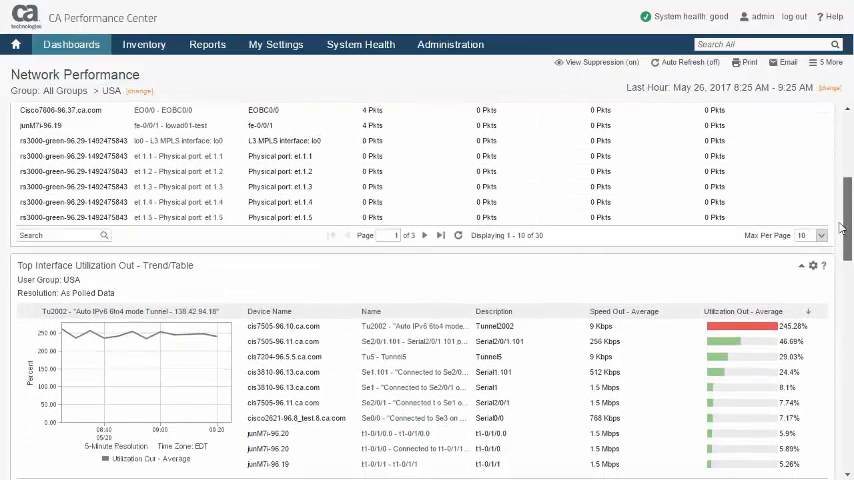
scroll(down, 3)
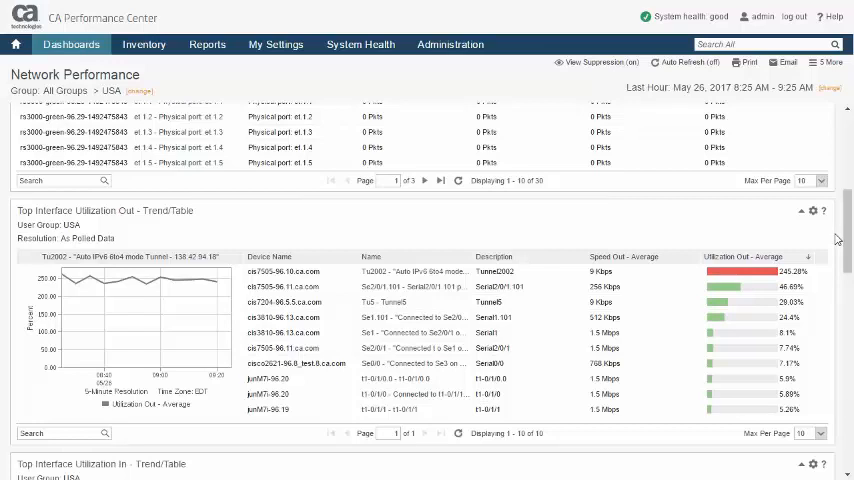
mouse_move(830, 88)
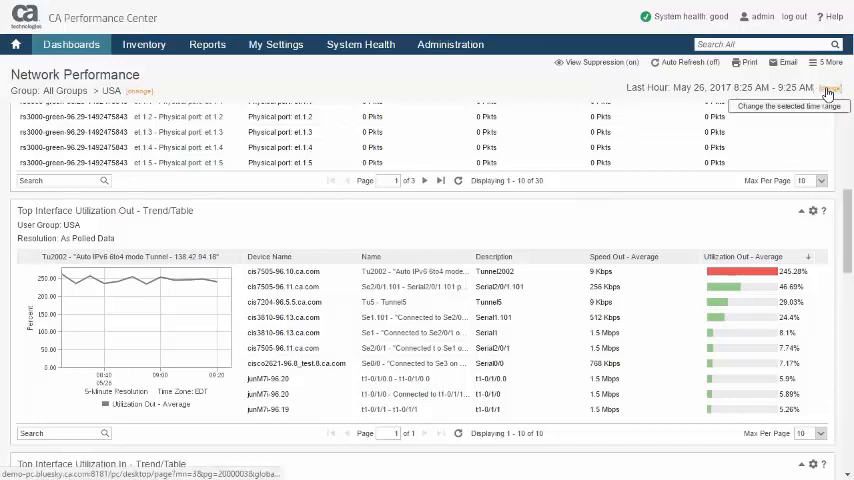
- Set the USA Network Performance dashboard to Last 24 Hours and review its lower panels
click(828, 88)
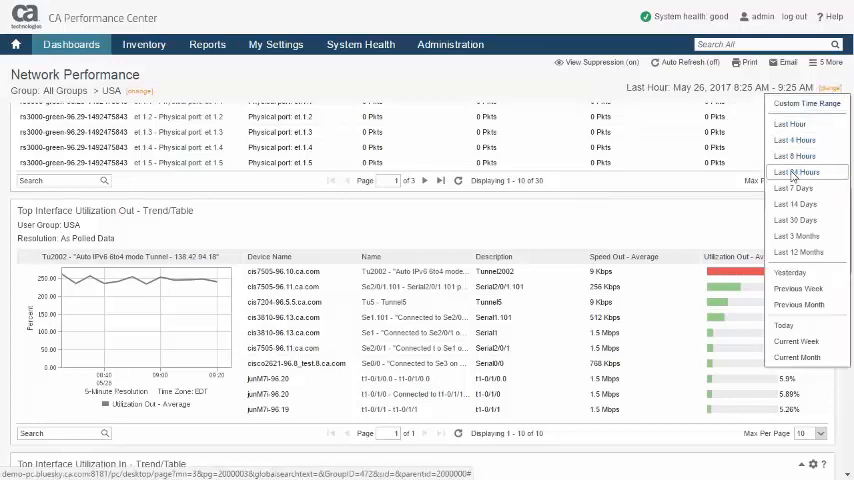
click(796, 172)
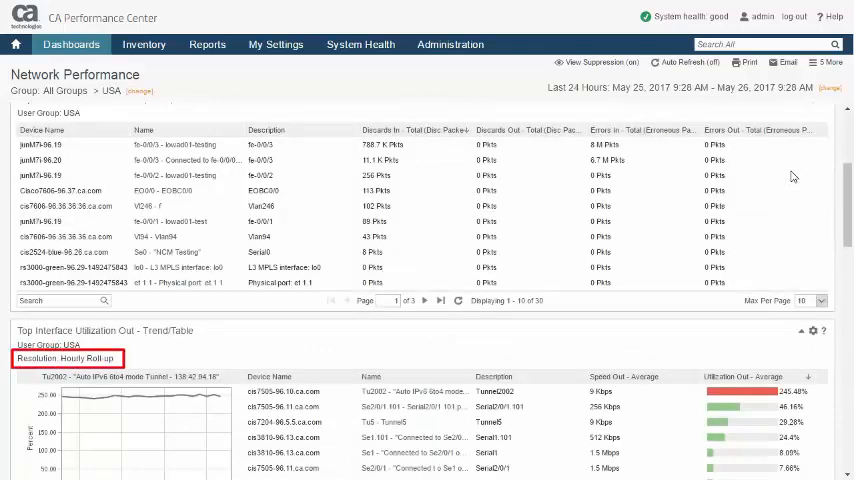
scroll(down, 3)
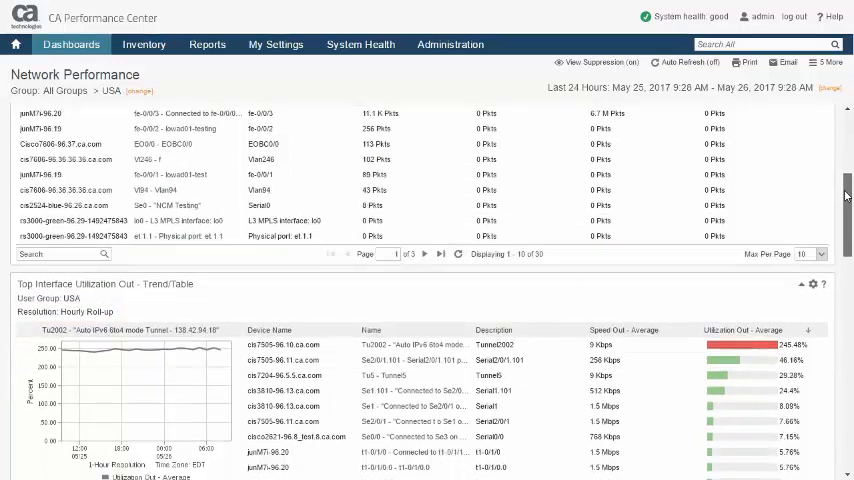
scroll(down, 3)
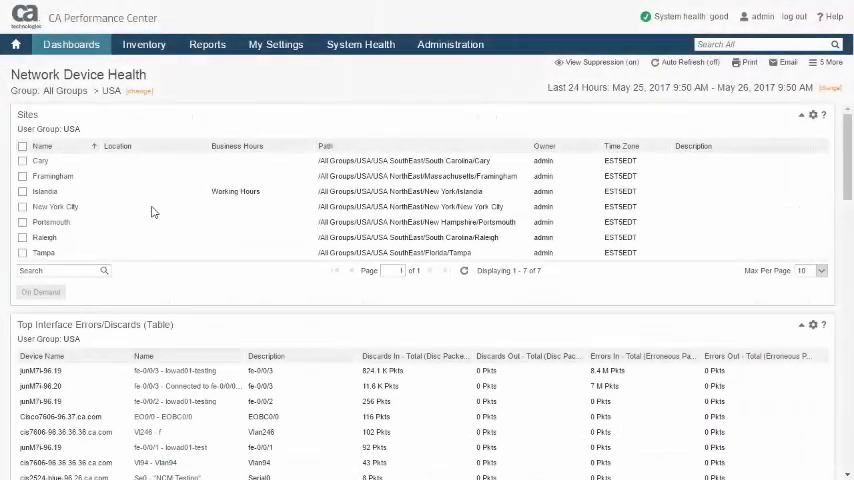
mouse_move(814, 168)
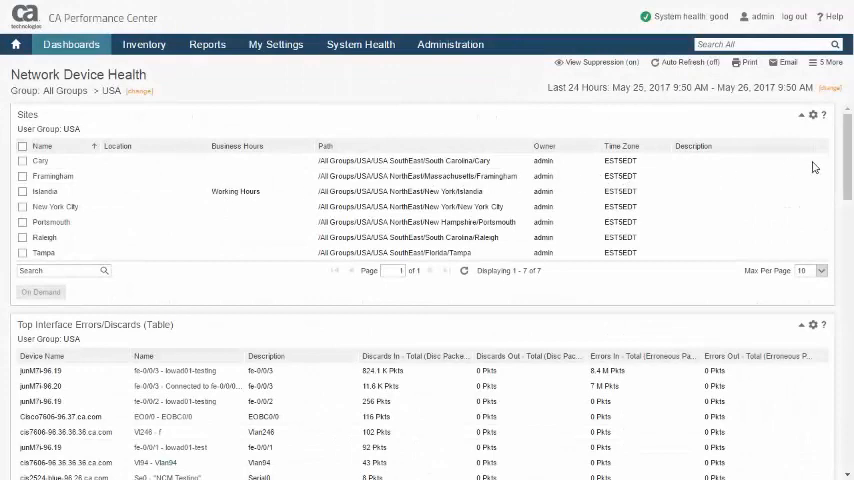
scroll(down, 3)
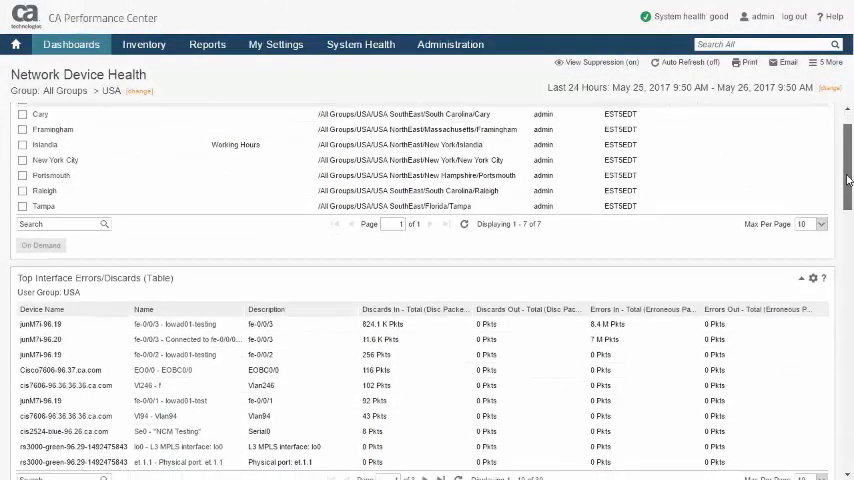
scroll(down, 3)
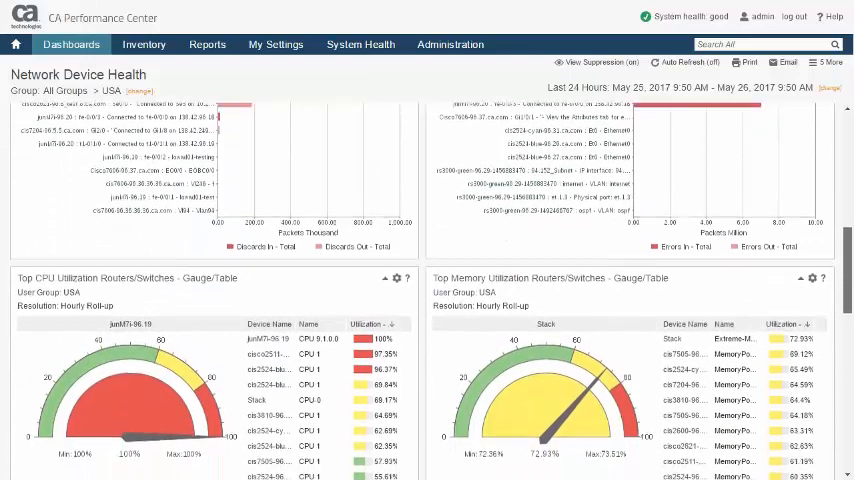
scroll(down, 3)
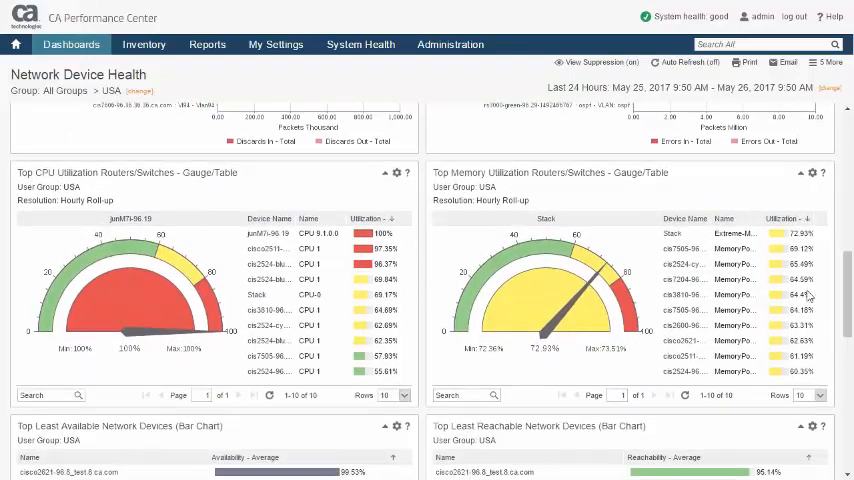
click(268, 264)
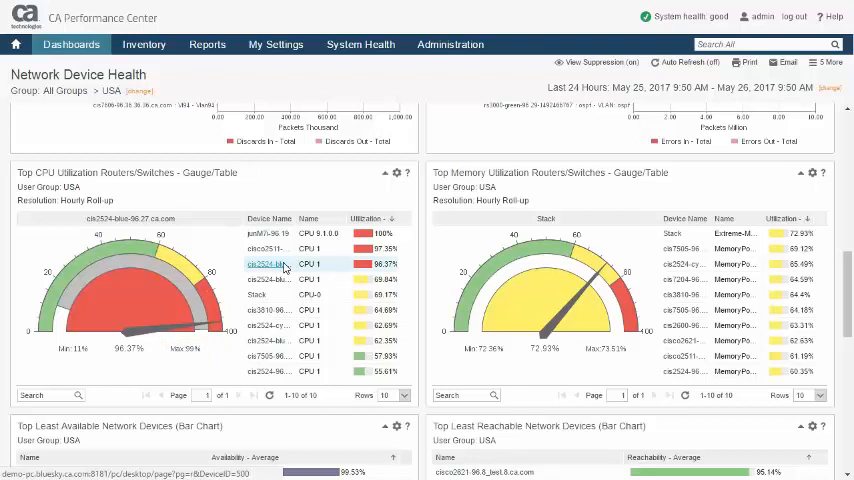
click(266, 264)
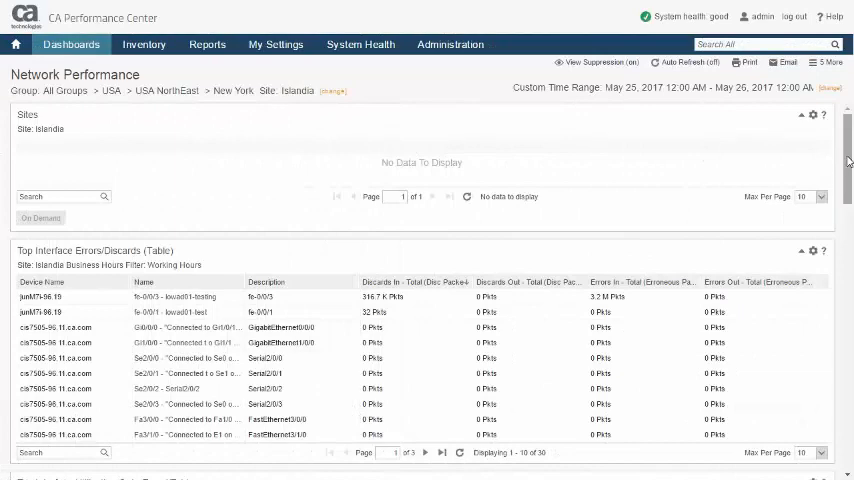
- From the Islandia Utilization Out trend table, drill into router cis7505-96.10.ca.com
scroll(down, 3)
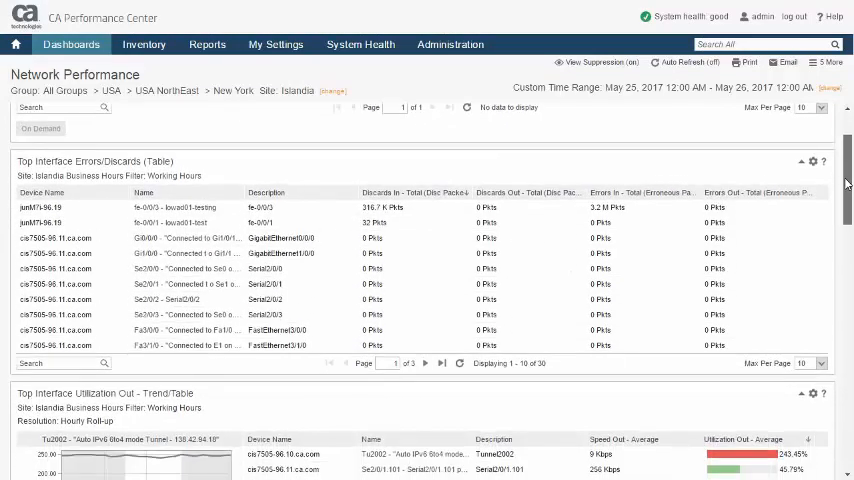
scroll(down, 3)
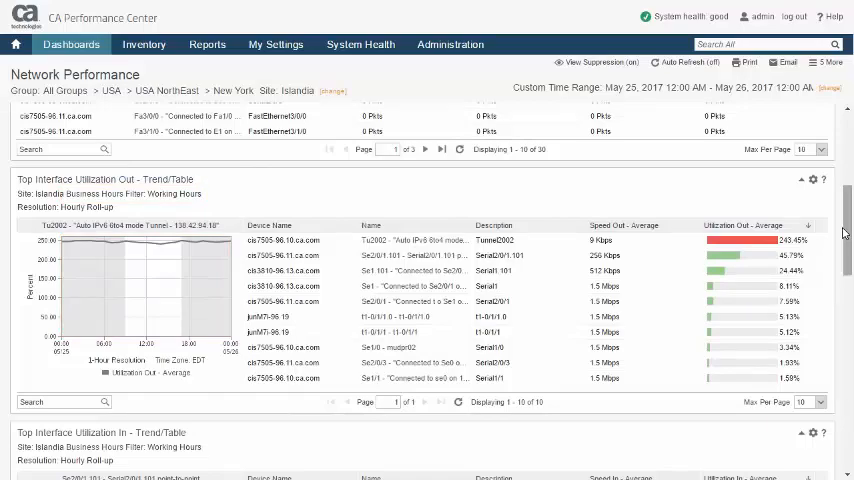
click(286, 240)
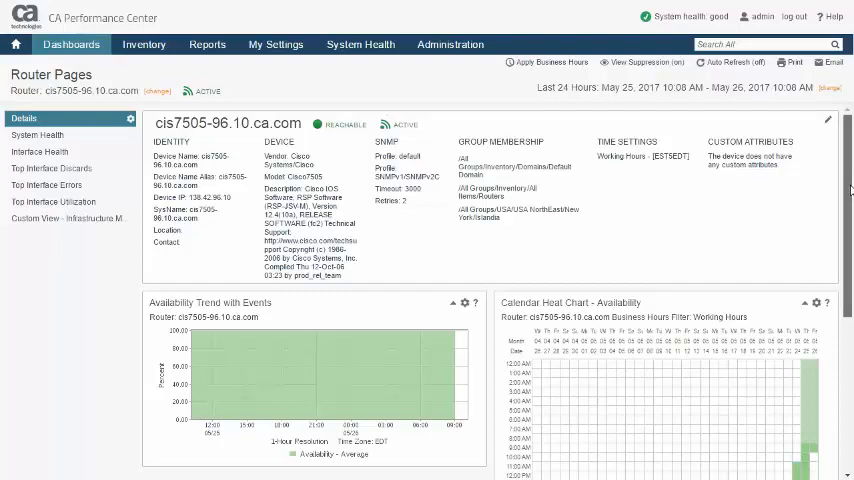
- Review the router's identity panel, Availability Trend and Calendar Heat Chart
scroll(down, 3)
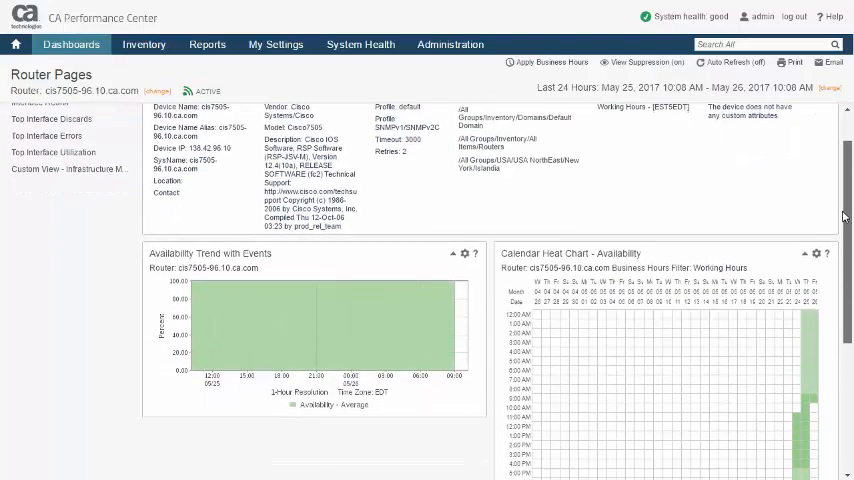
scroll(down, 3)
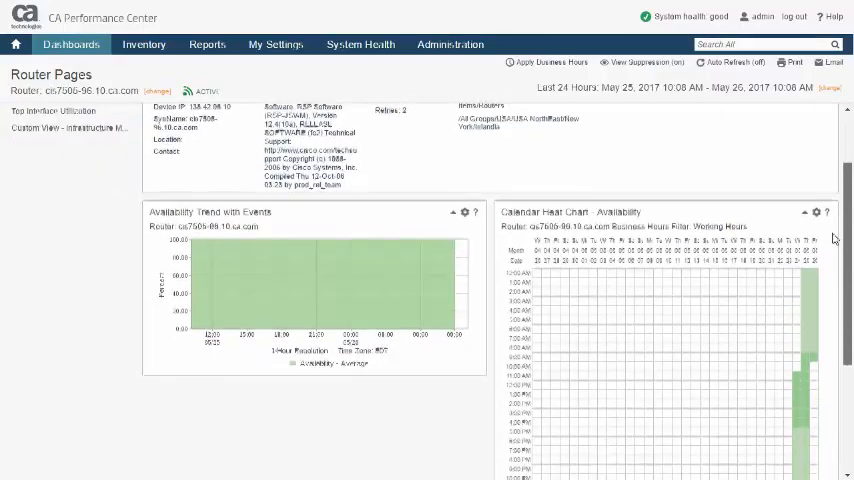
scroll(down, 3)
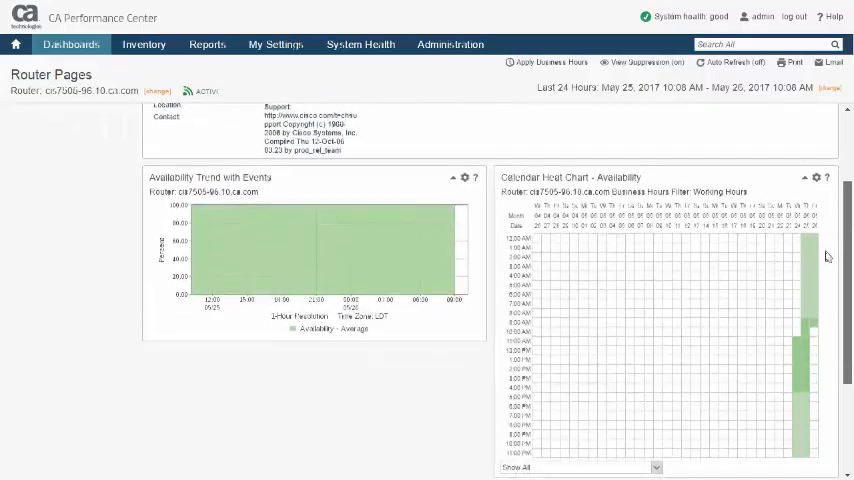
scroll(up, 3)
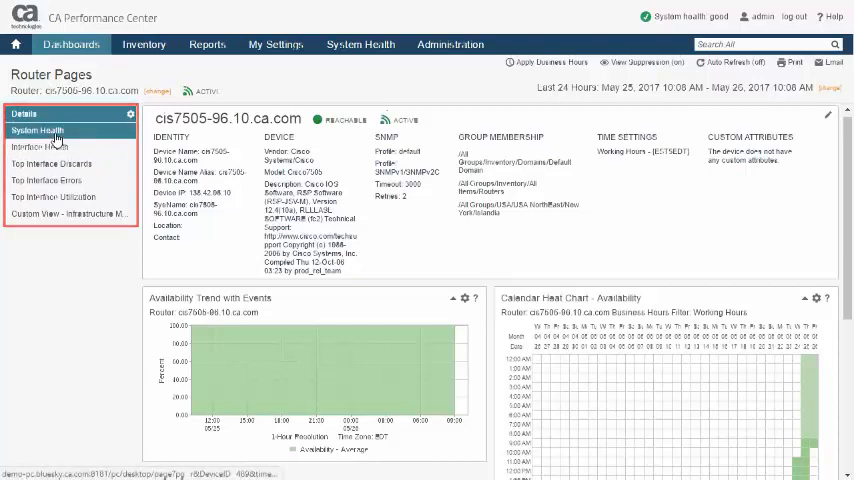
- View the router's System Health CPU, memory and interface utilization gauges and trends
click(36, 136)
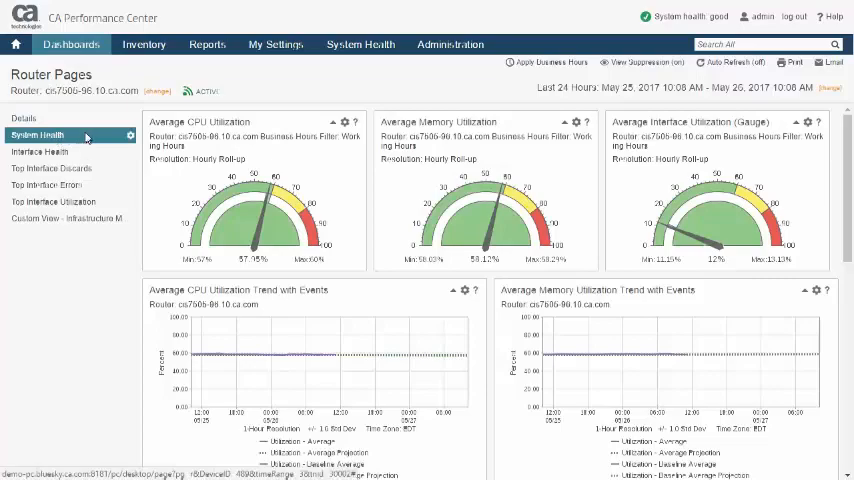
scroll(down, 3)
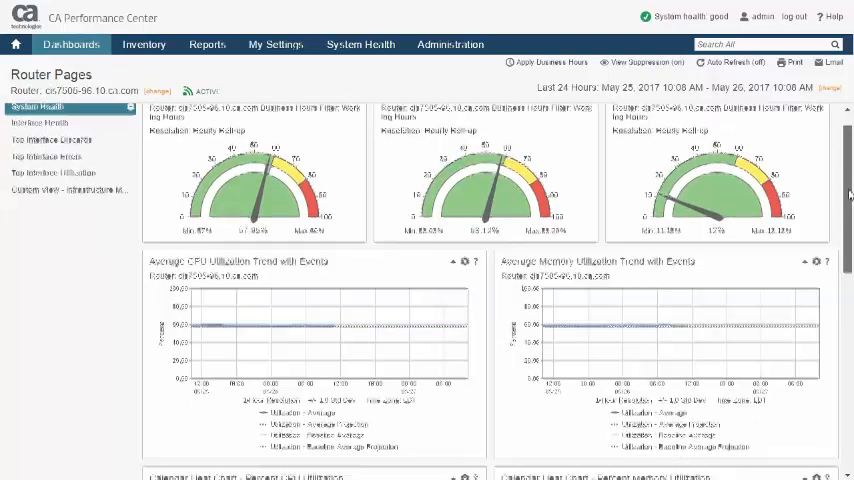
scroll(down, 3)
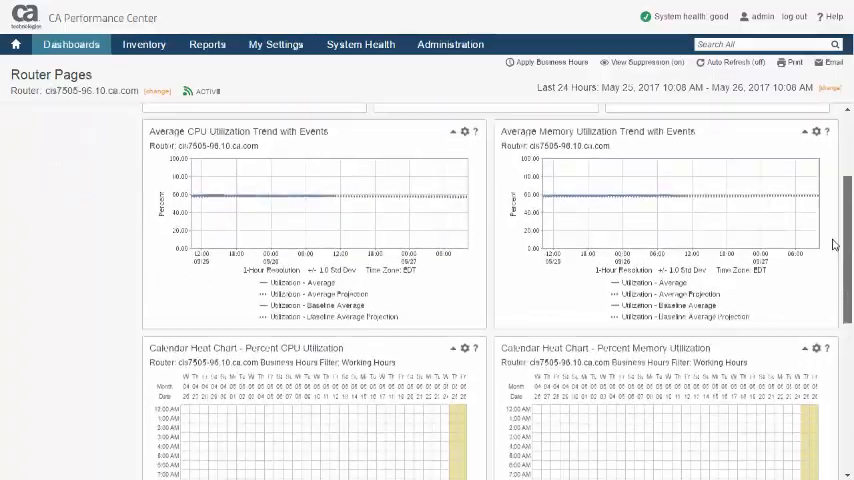
scroll(up, 3)
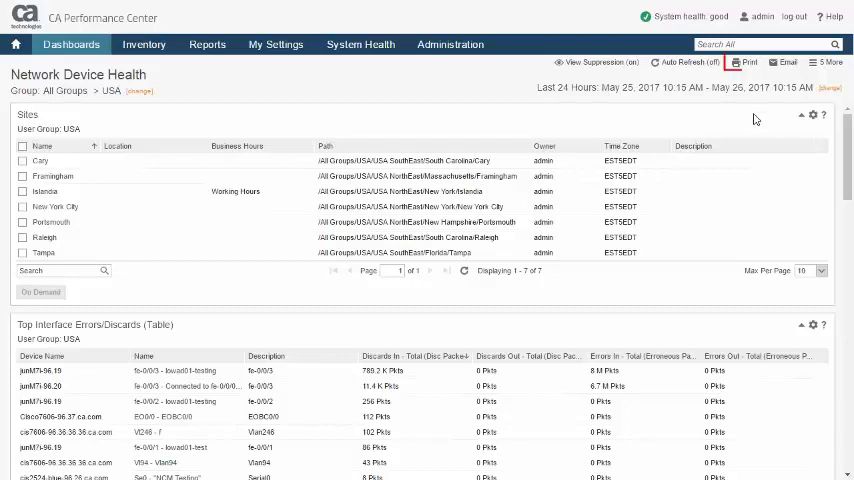
click(788, 62)
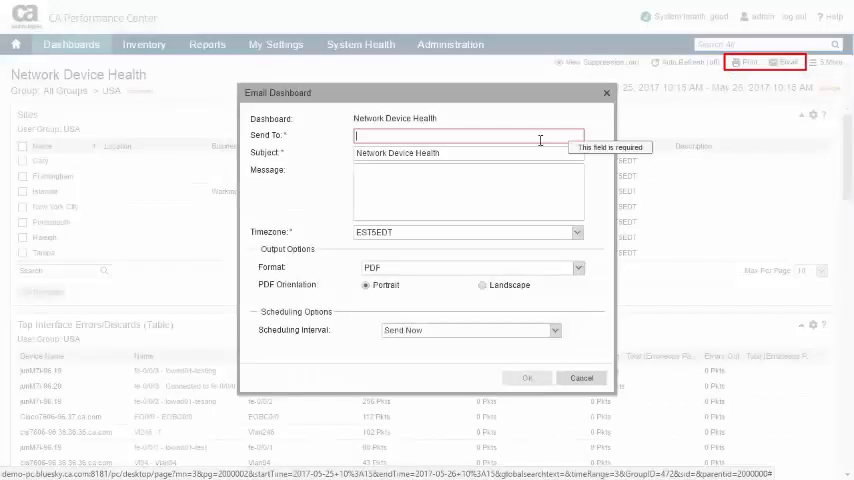
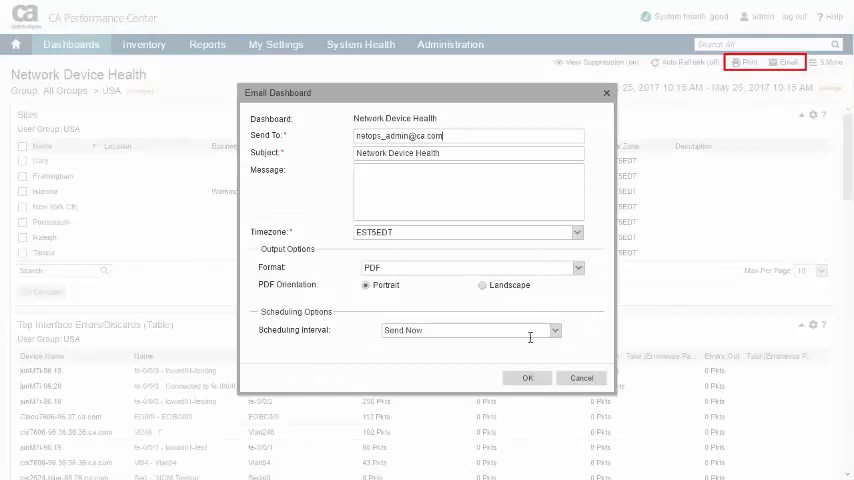
click(528, 378)
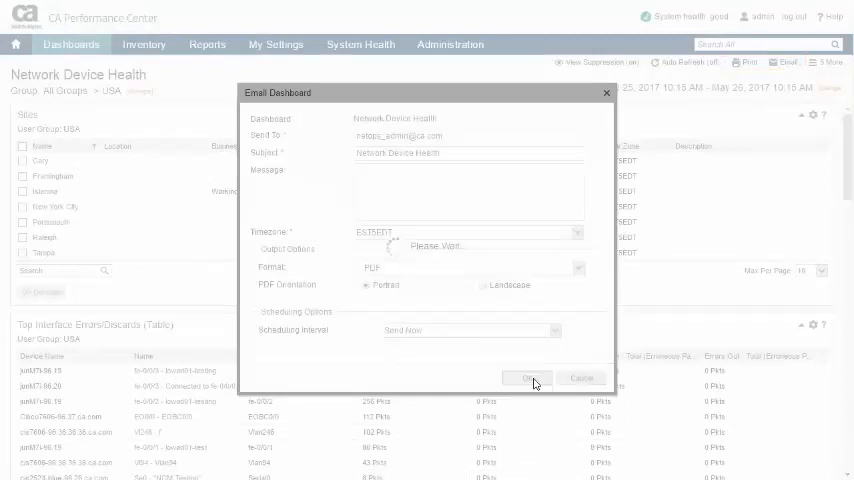
click(530, 378)
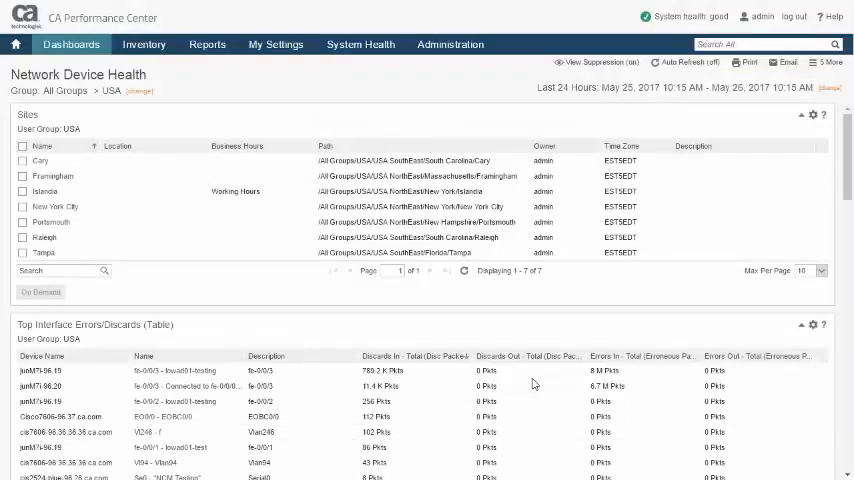